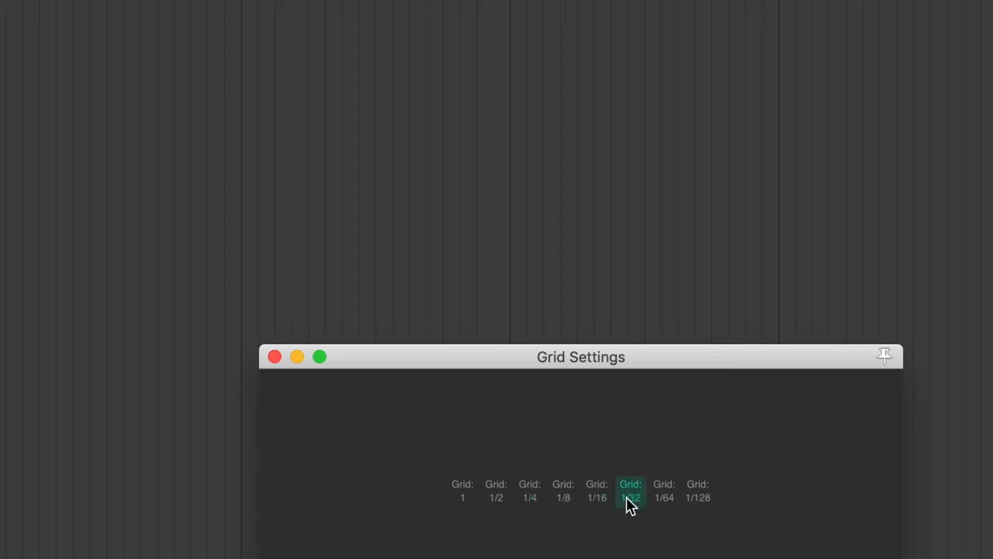
Select the 'Grid: 1/2' option in Grid Settings, replacing the 1/32 grid
click(496, 490)
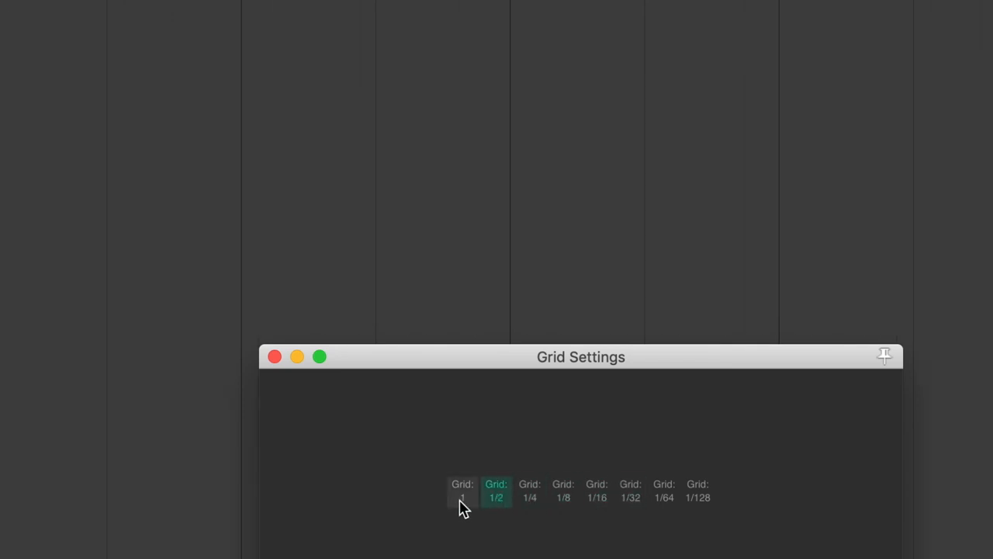